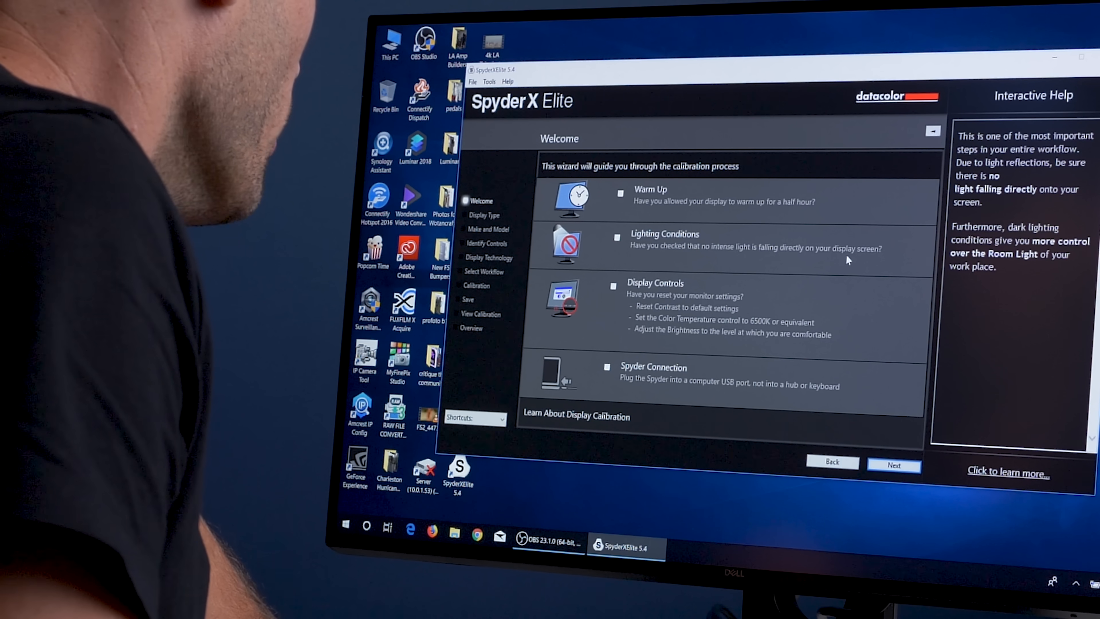
Step: Advance past the Welcome checklist to the calibration settings page
left_click(620, 193)
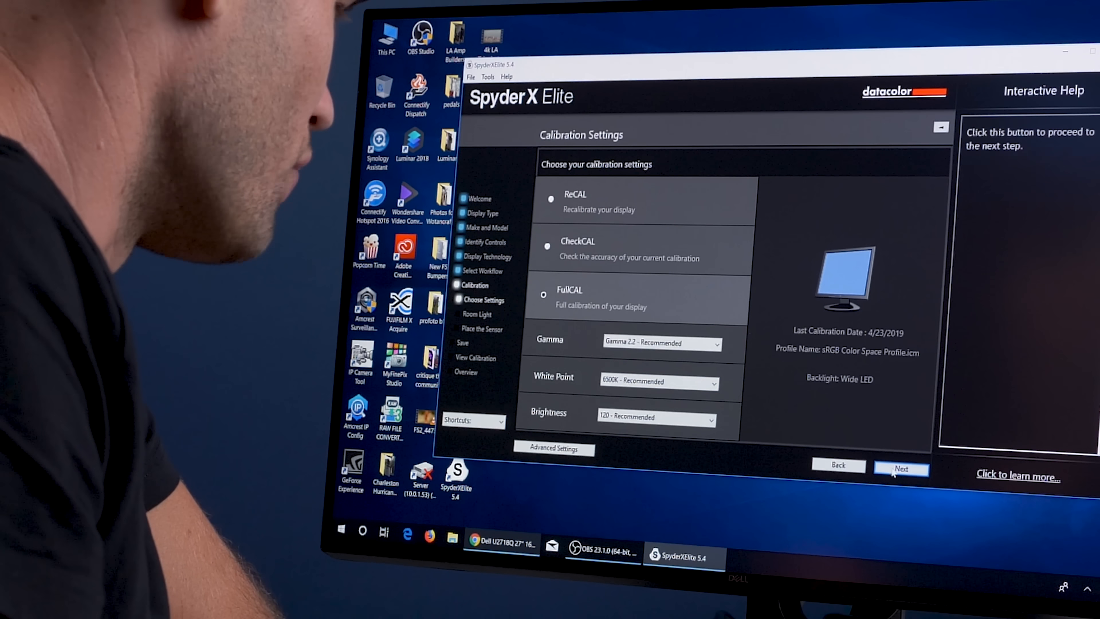
Step: Proceed with FullCAL at Gamma 2.2, 6500K white point and 120 brightness
left_click(901, 470)
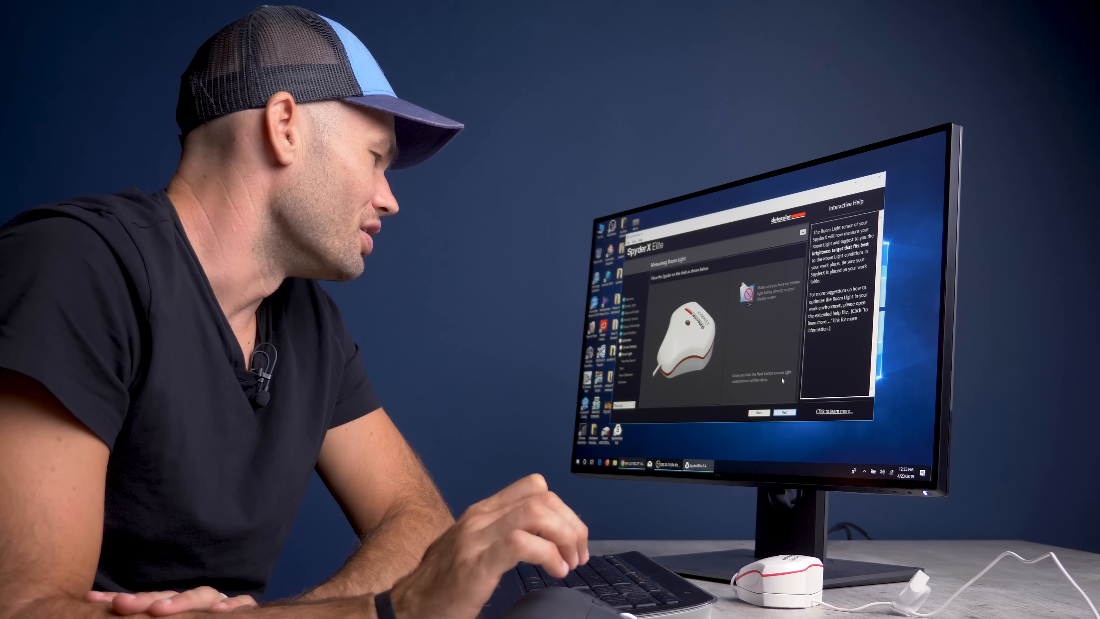
Step: Measure the room light with the Spyder on the desk and reach the Place the Sensor page
left_click(785, 412)
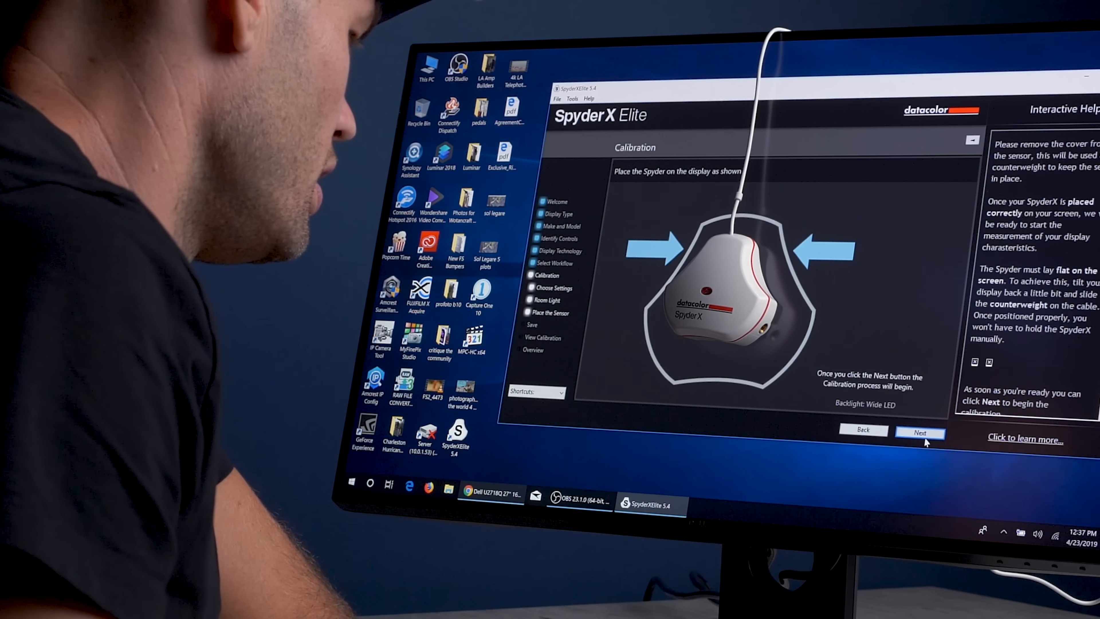
Step: Start measuring with the sensor hung on screen, updating brightness until it reads 200 cd/m²
left_click(920, 434)
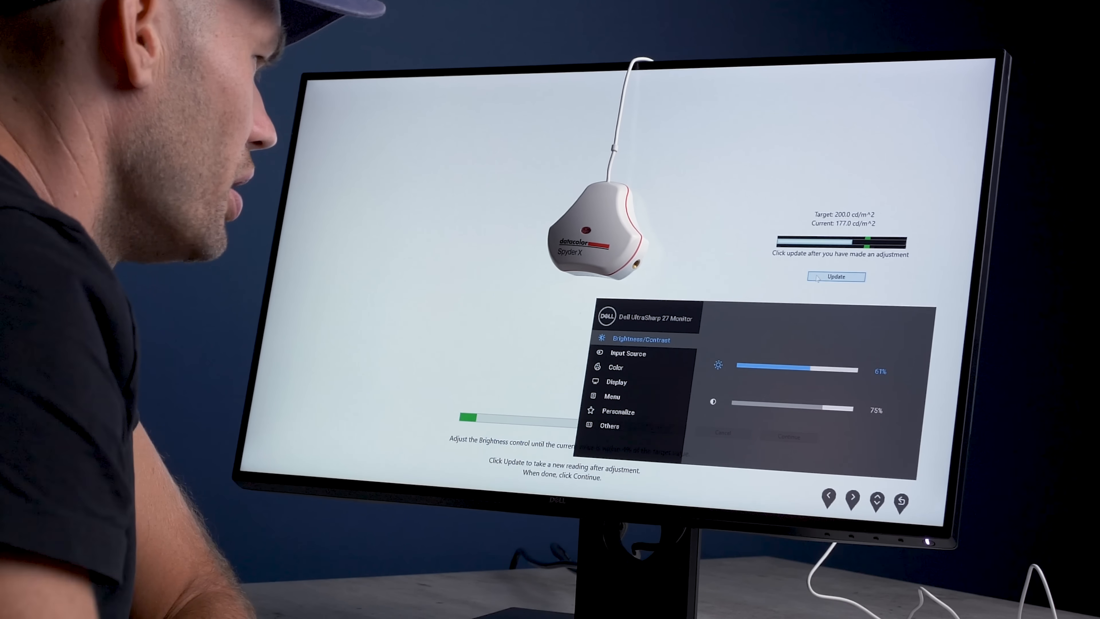
left_click(836, 277)
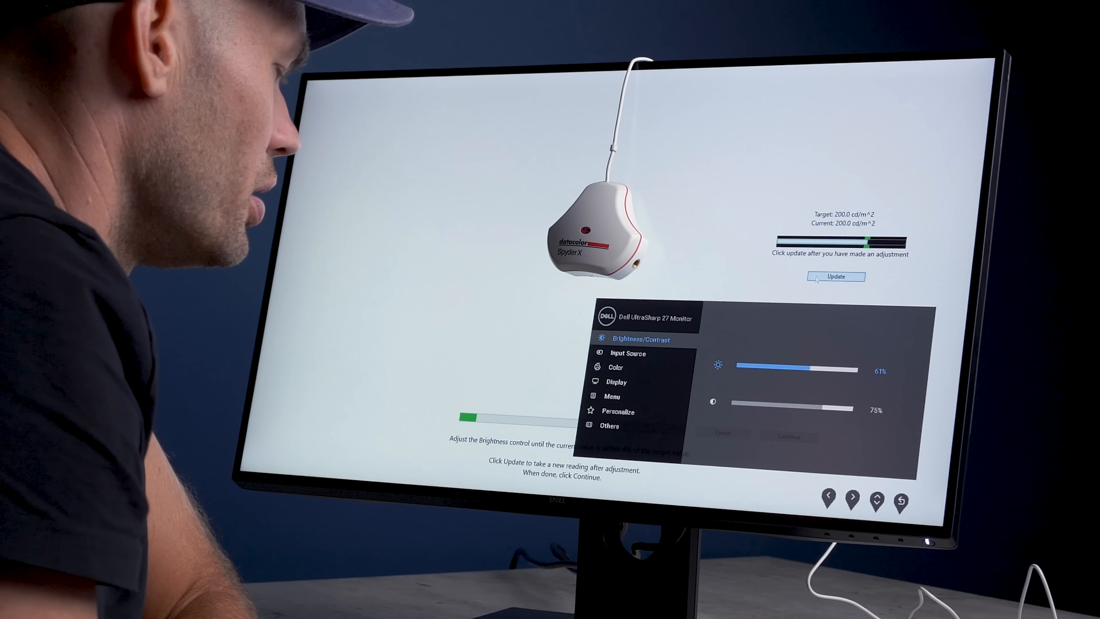